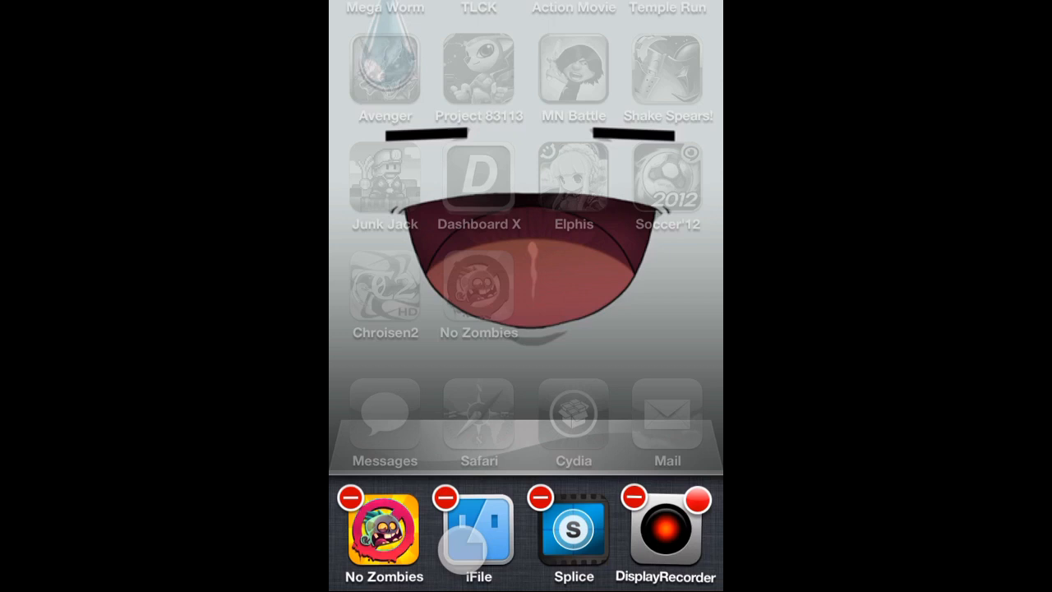
Step: Quit No Zombies from the multitasking bar and open iFile
click(350, 498)
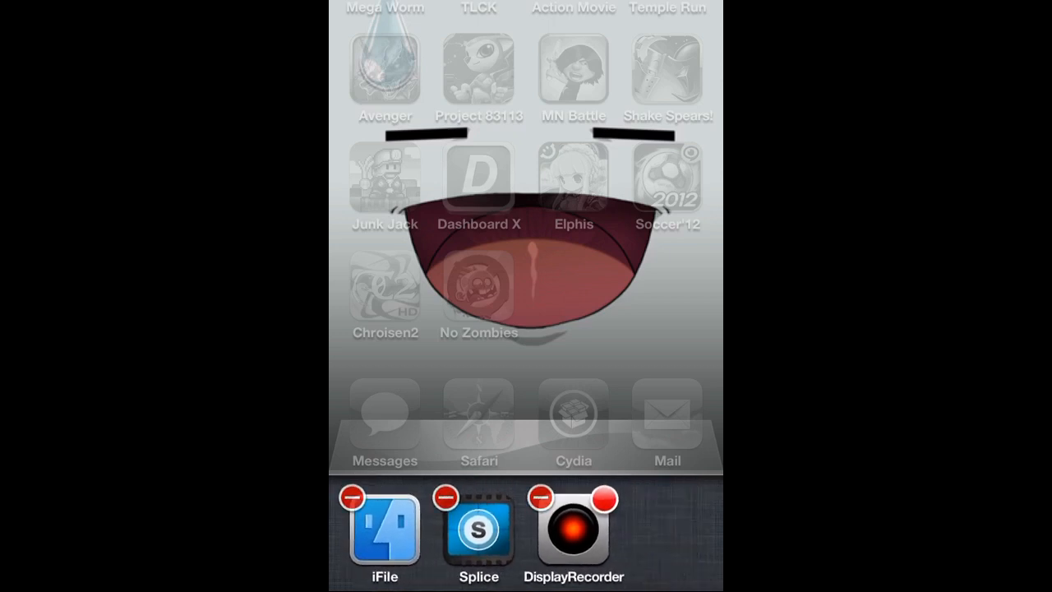
click(383, 534)
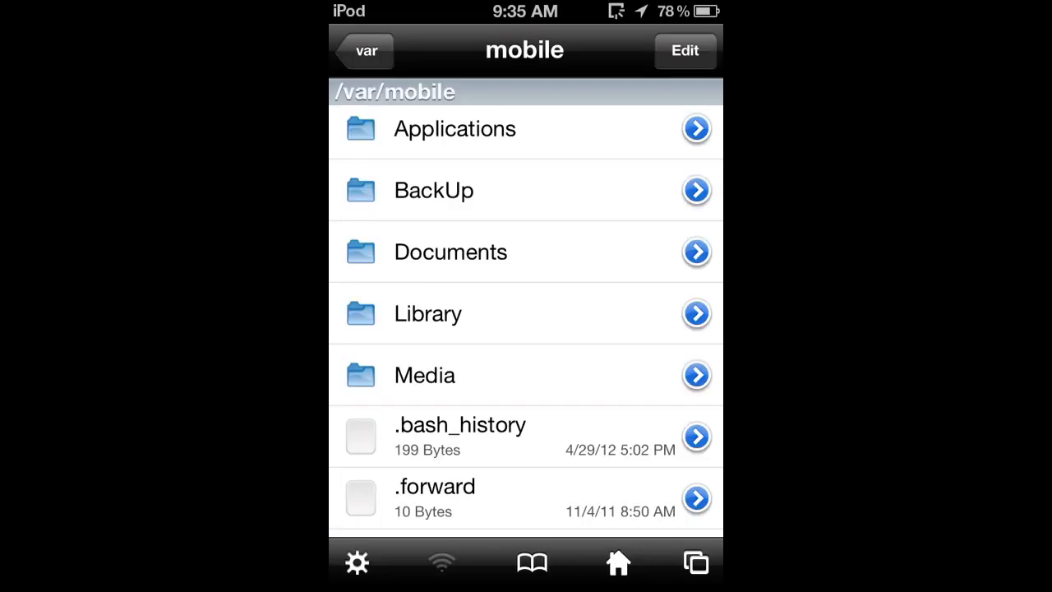
Step: Open ZombieTown_SaveGame_00.json from Applications > game > Documents/LocalFiles in Text Viewer
click(454, 129)
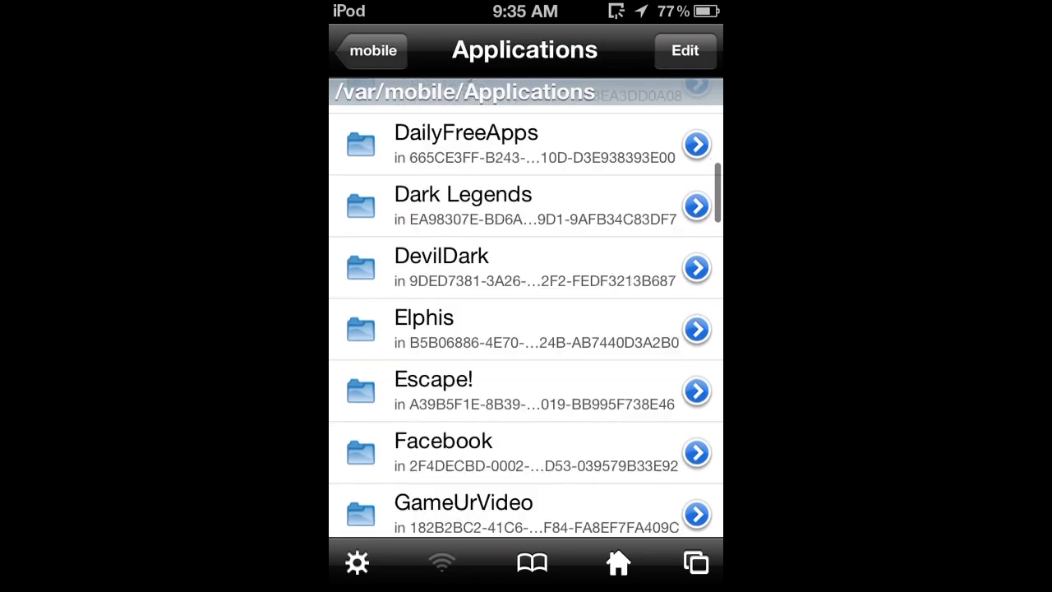
scroll(down, 3)
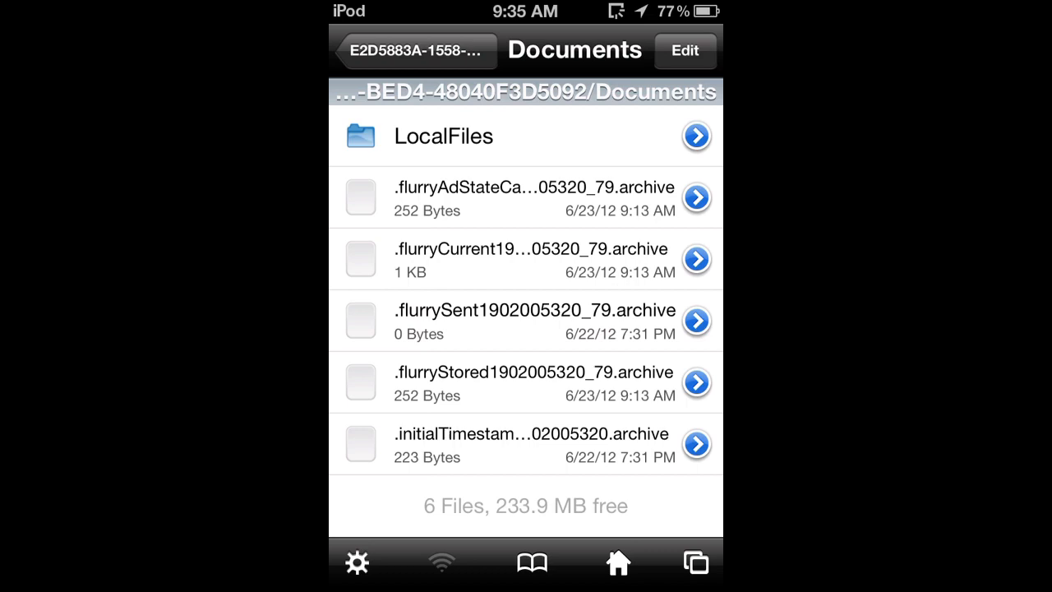
click(442, 136)
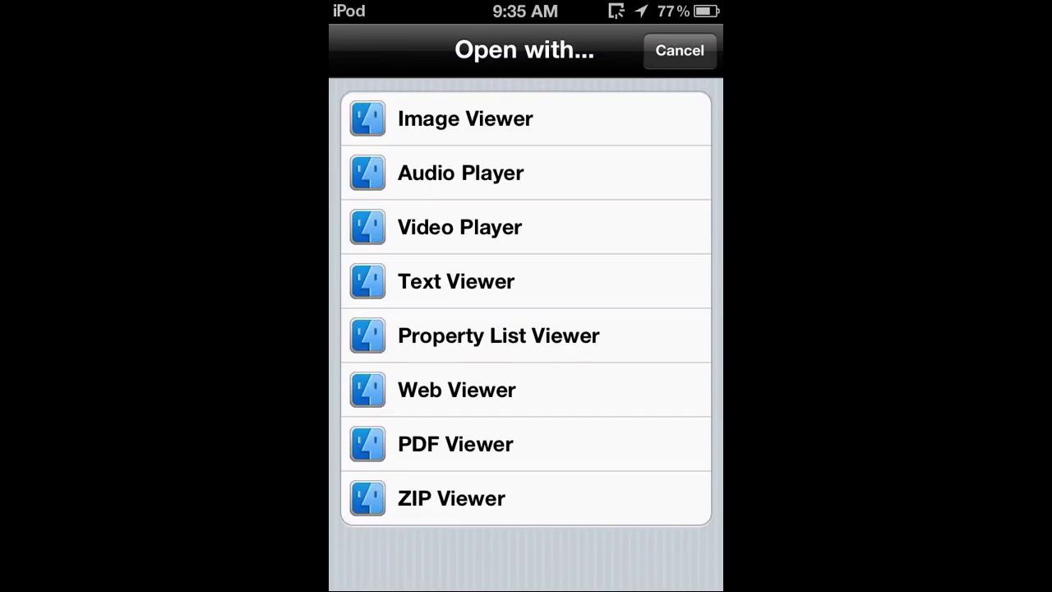
click(678, 50)
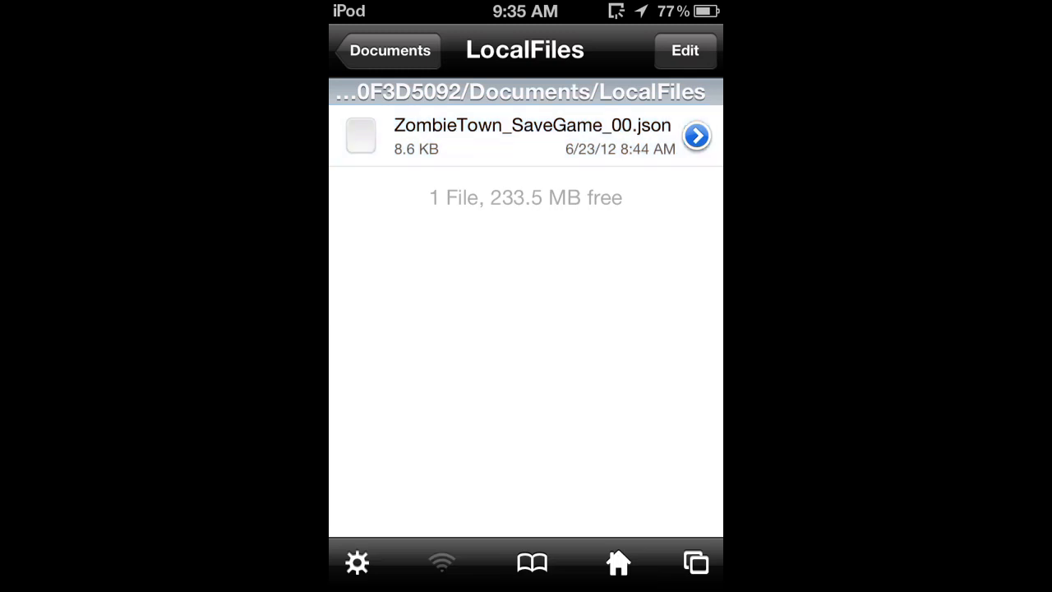
click(533, 136)
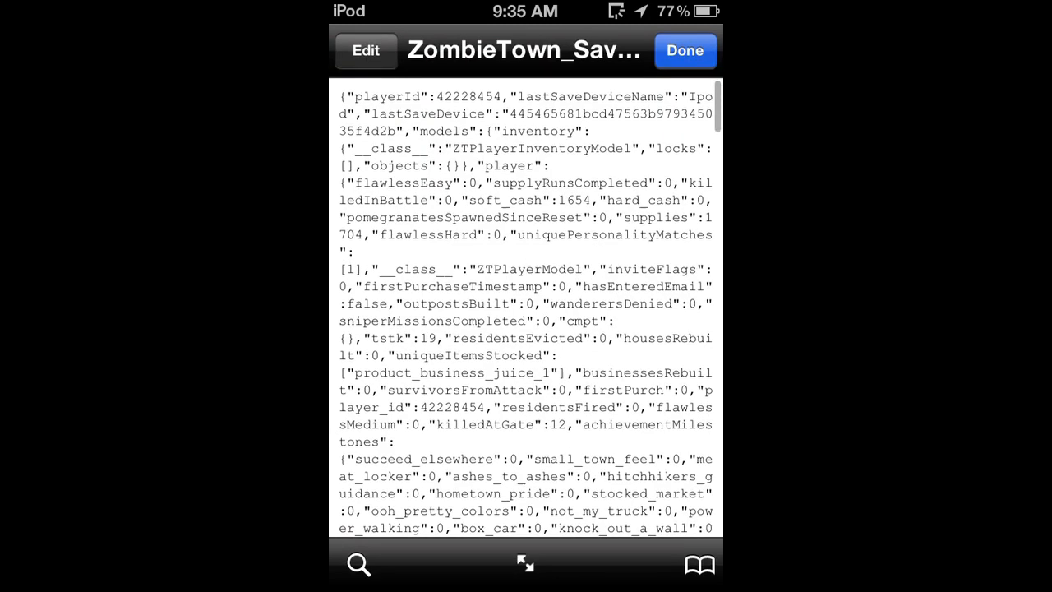
Step: Change the hard_cash value from 0 to 999 and save the JSON file
click(365, 50)
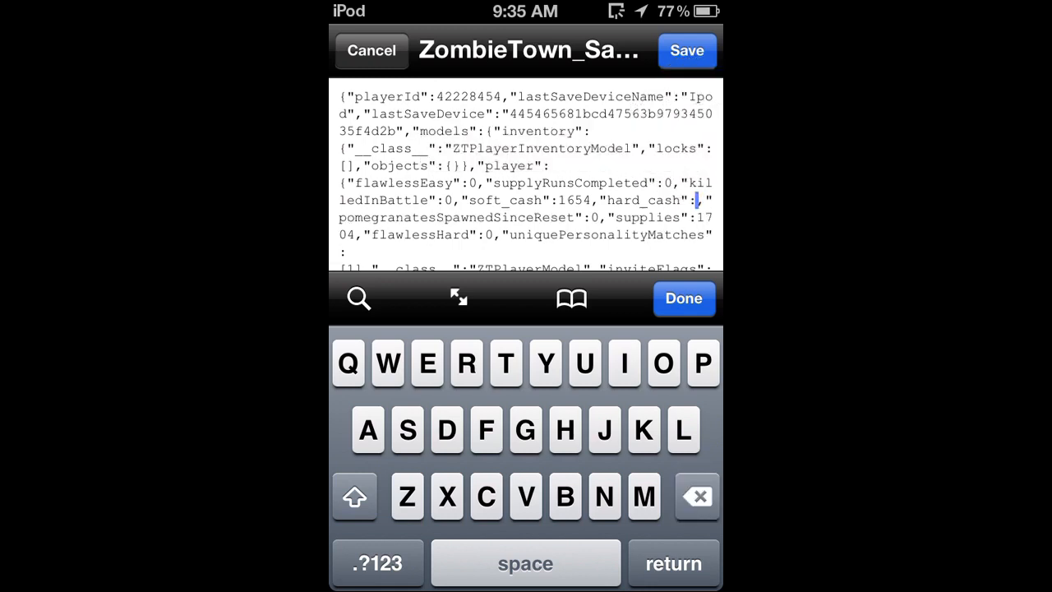
text(999)
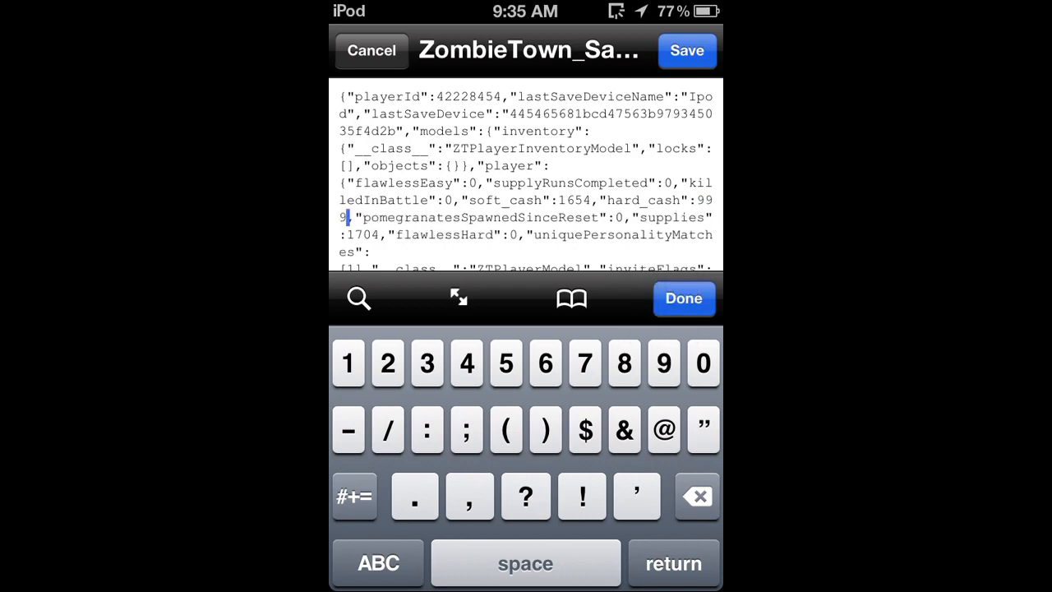
click(683, 298)
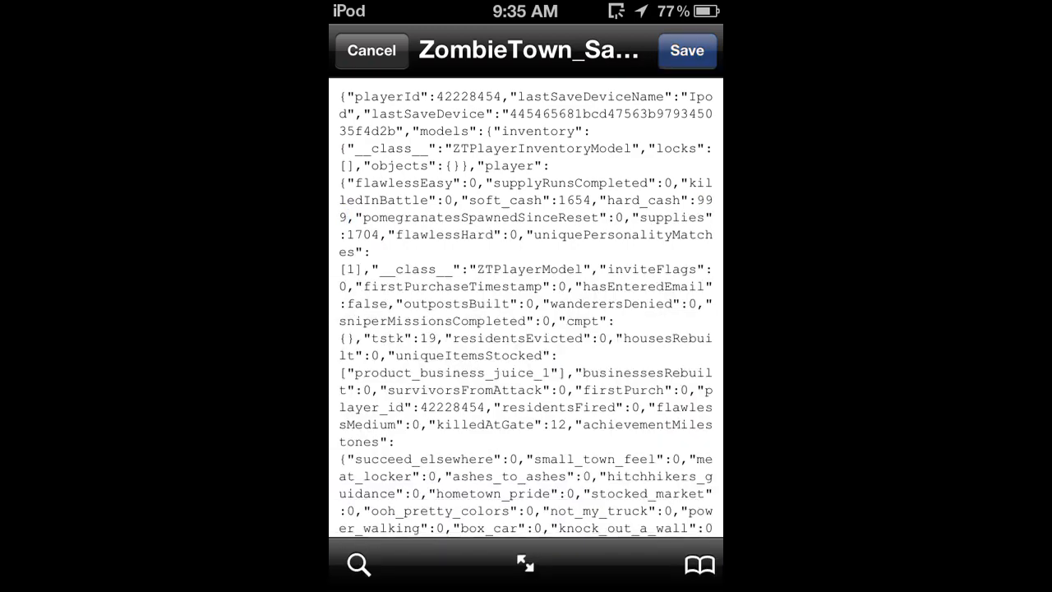
click(371, 51)
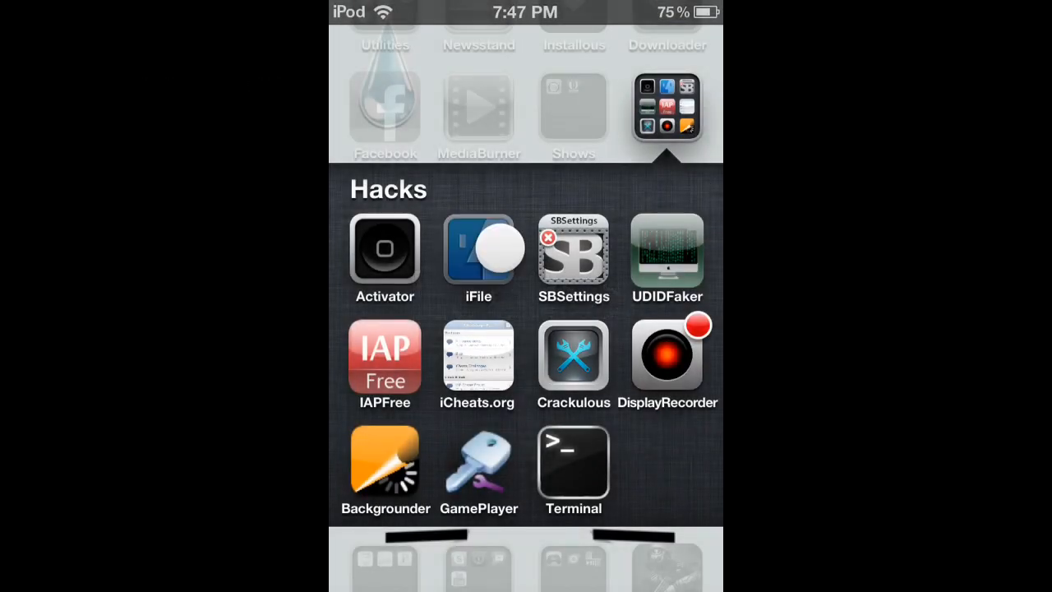
Step: Launch iFile and scroll through Applications toward the ZombieTown game folder
click(478, 253)
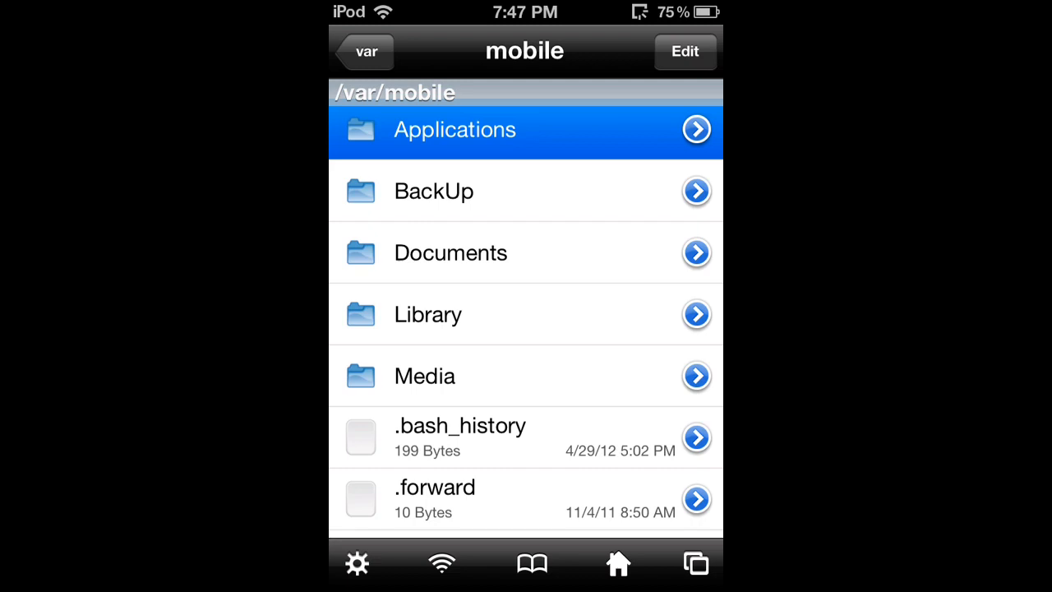
click(454, 129)
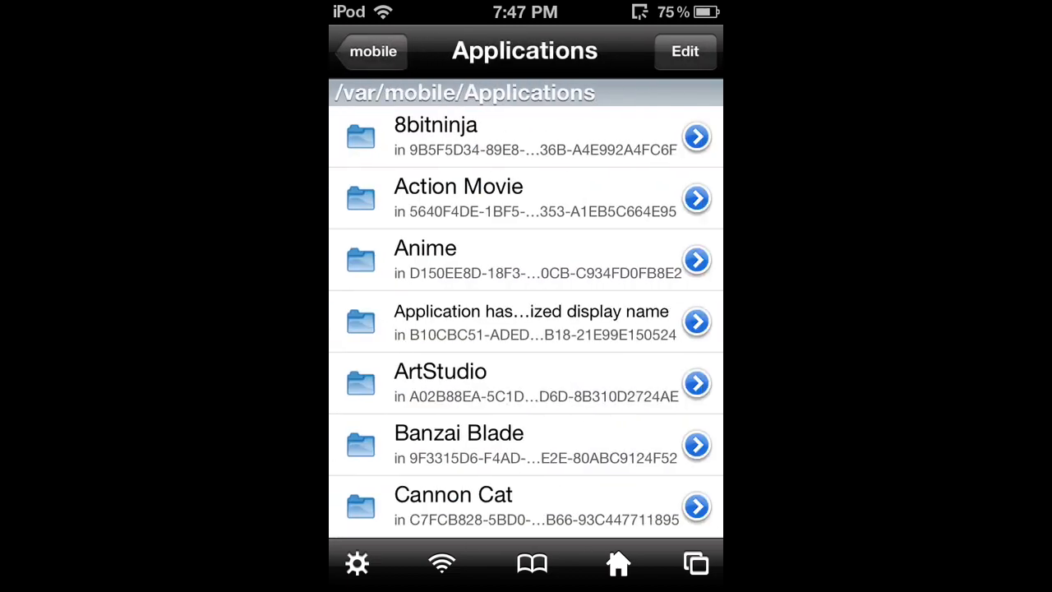
scroll(down, 3)
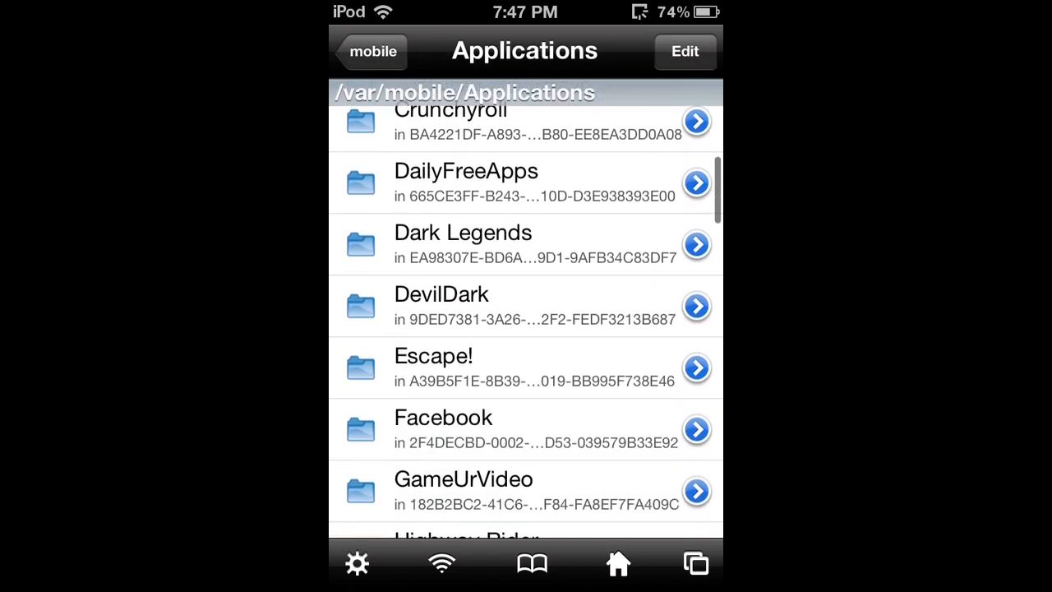
scroll(down, 3)
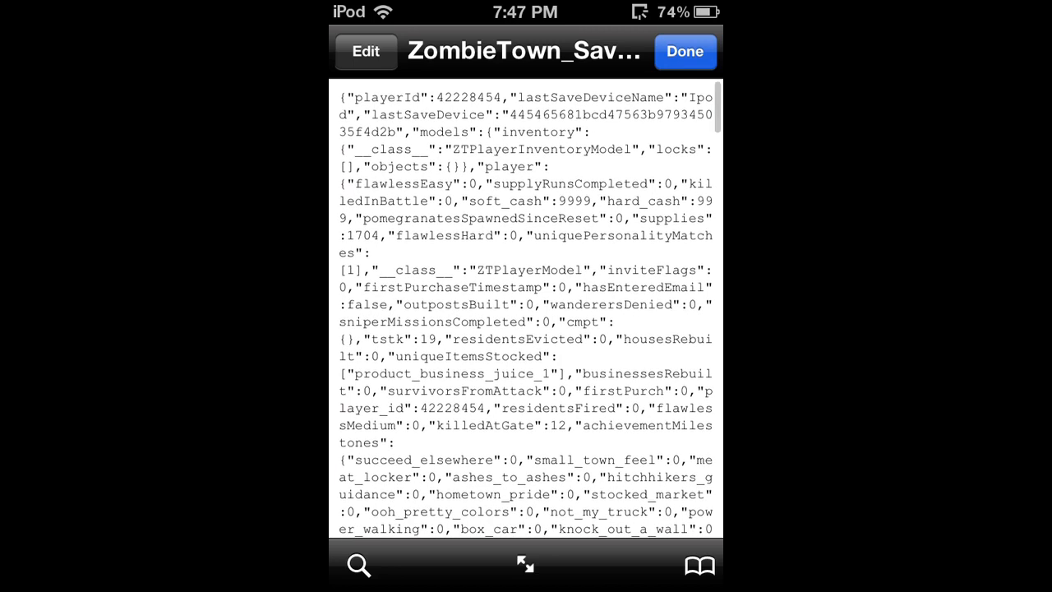
click(365, 51)
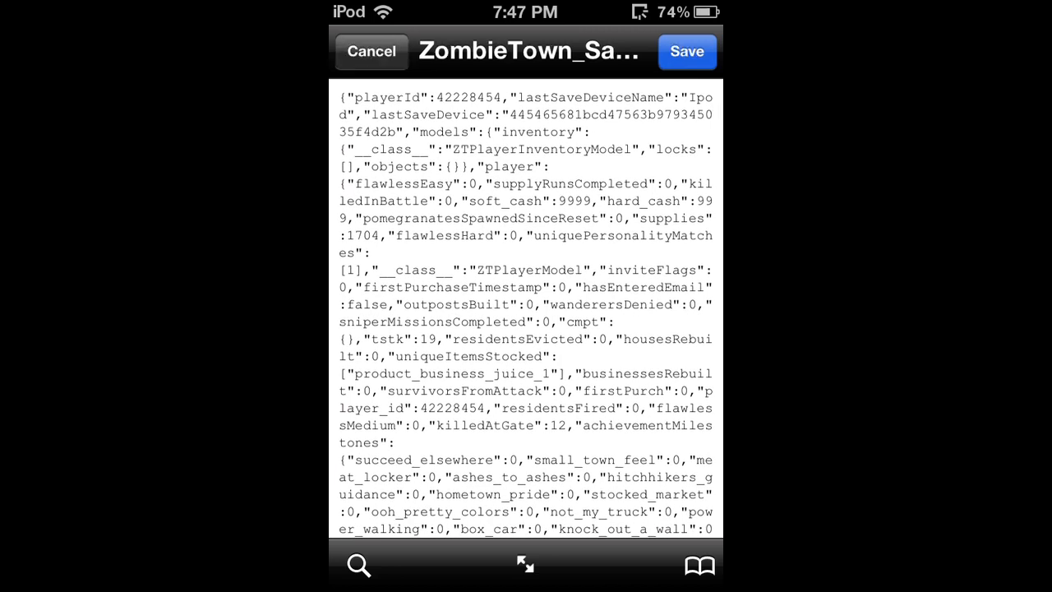
click(567, 200)
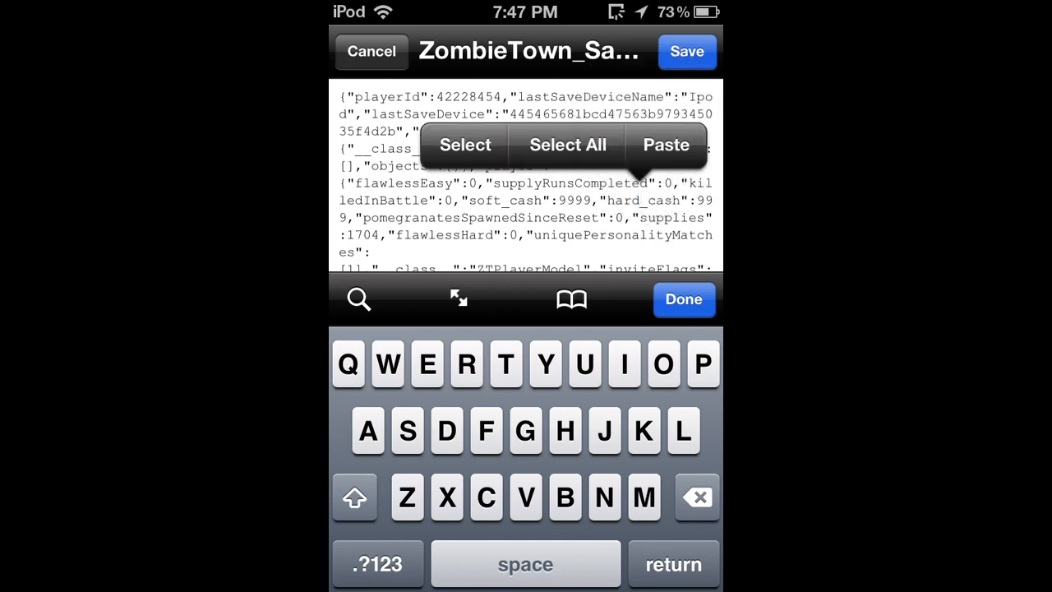
click(683, 299)
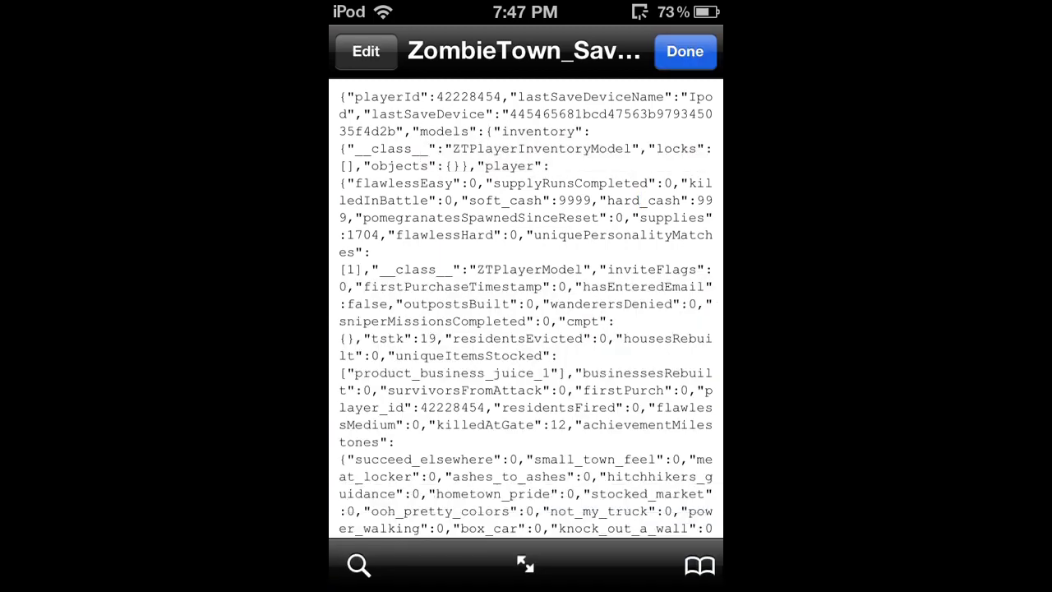